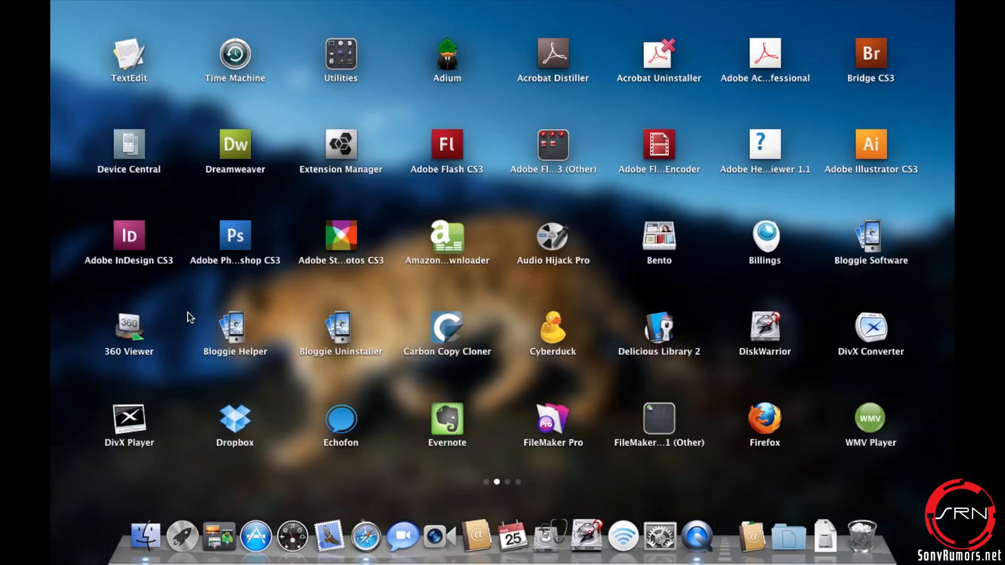
mouse_move(876, 249)
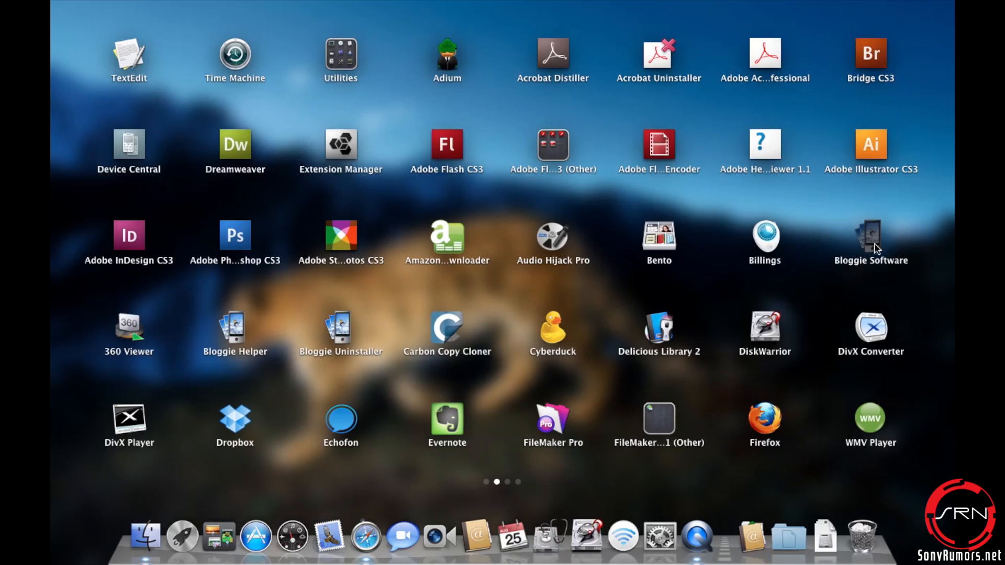
Launch Bloggie Software from its Launchpad icon.
double_click(870, 239)
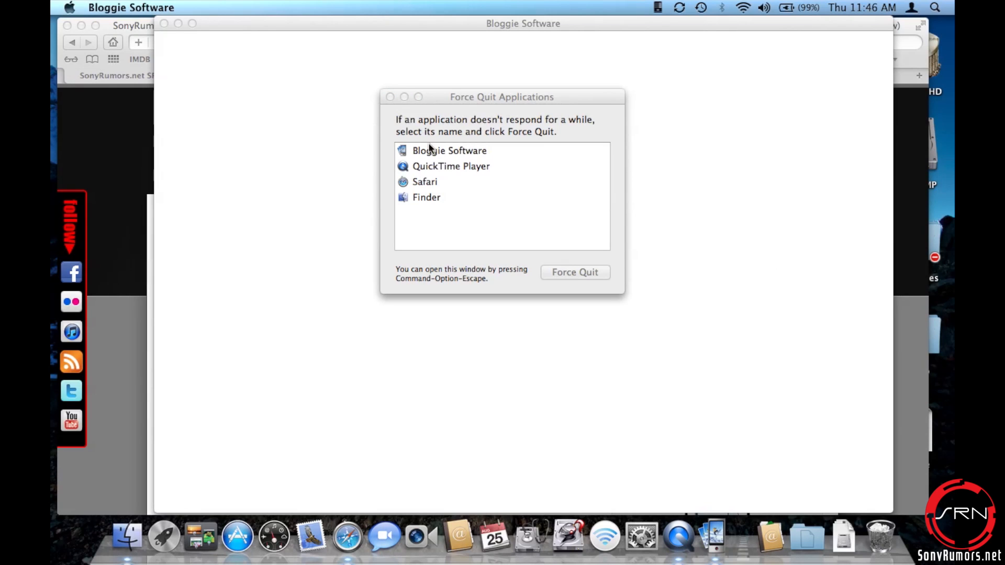
Pick Bloggie Software from the running apps list and force quit it.
left_click(442, 151)
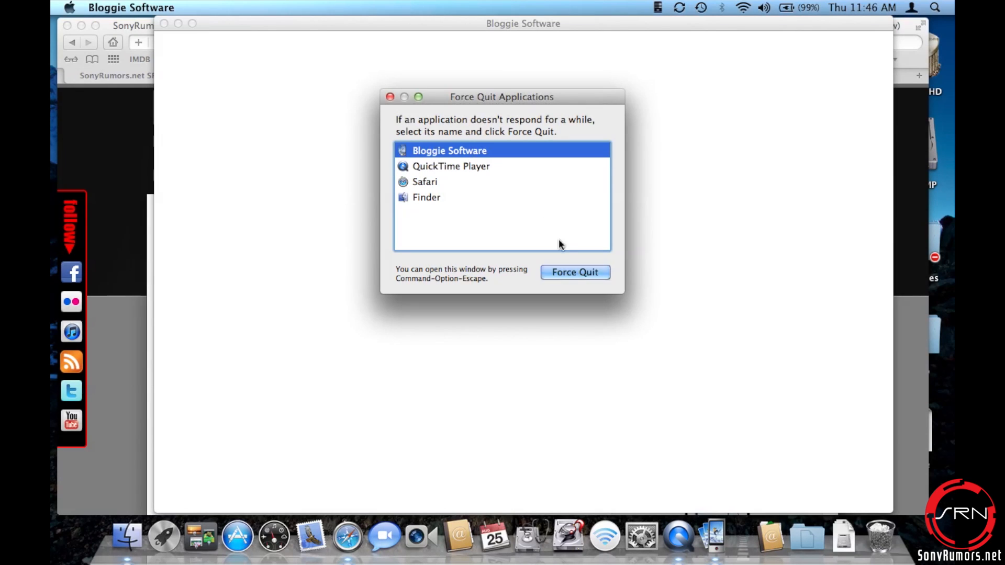
left_click(575, 272)
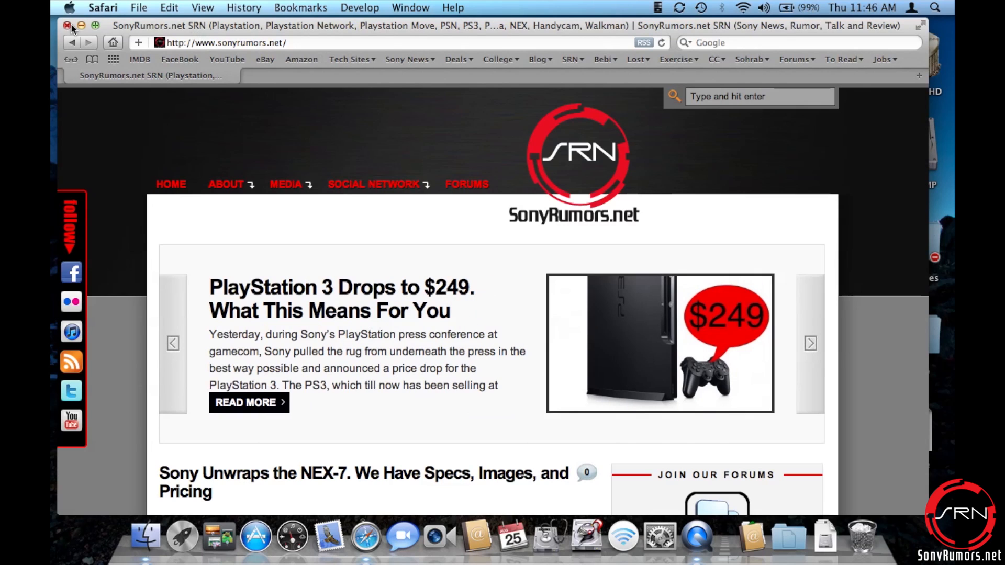
Close Safari and uncheck 'Restore windows when quitting and re-opening apps' in General preferences.
left_click(67, 25)
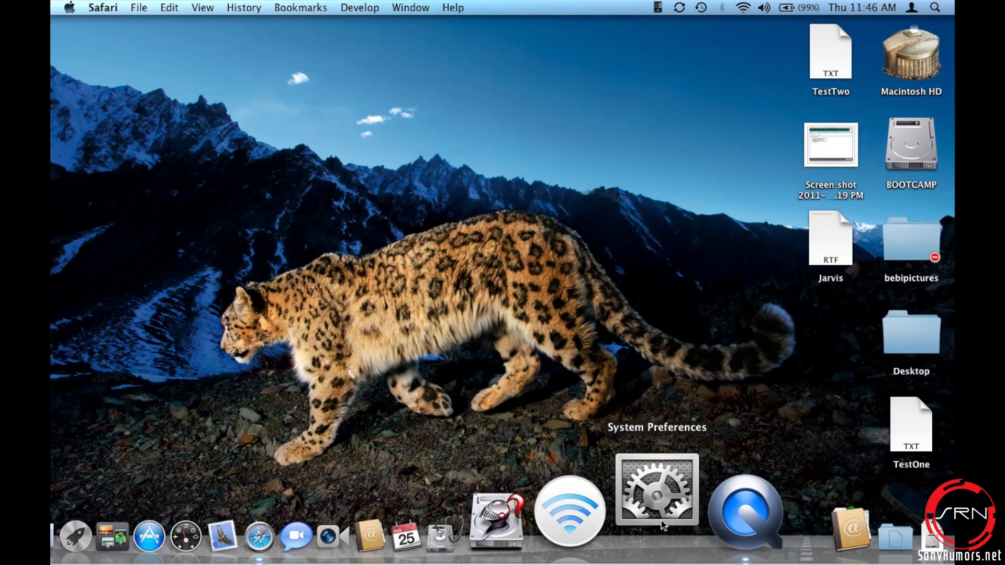
left_click(655, 496)
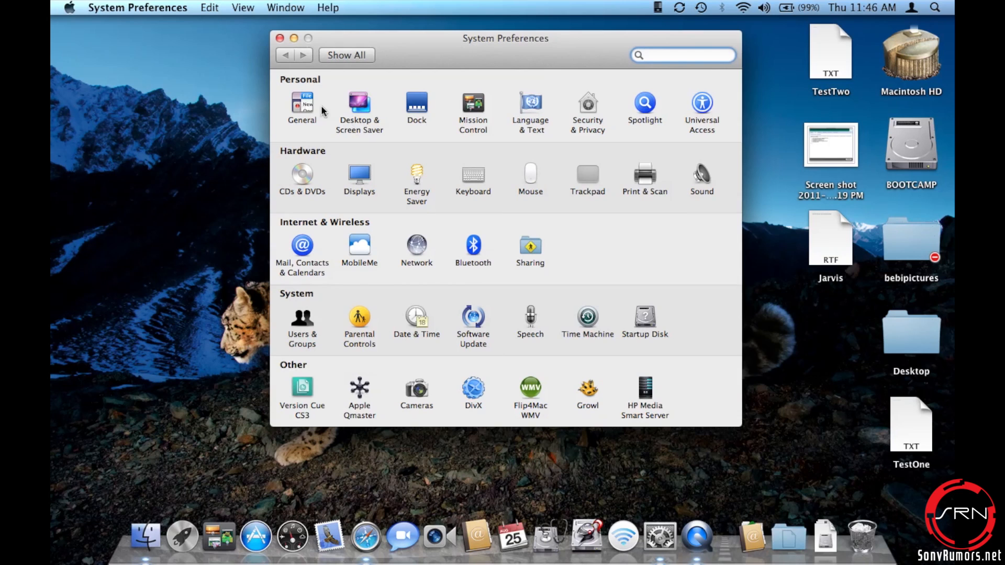
left_click(302, 100)
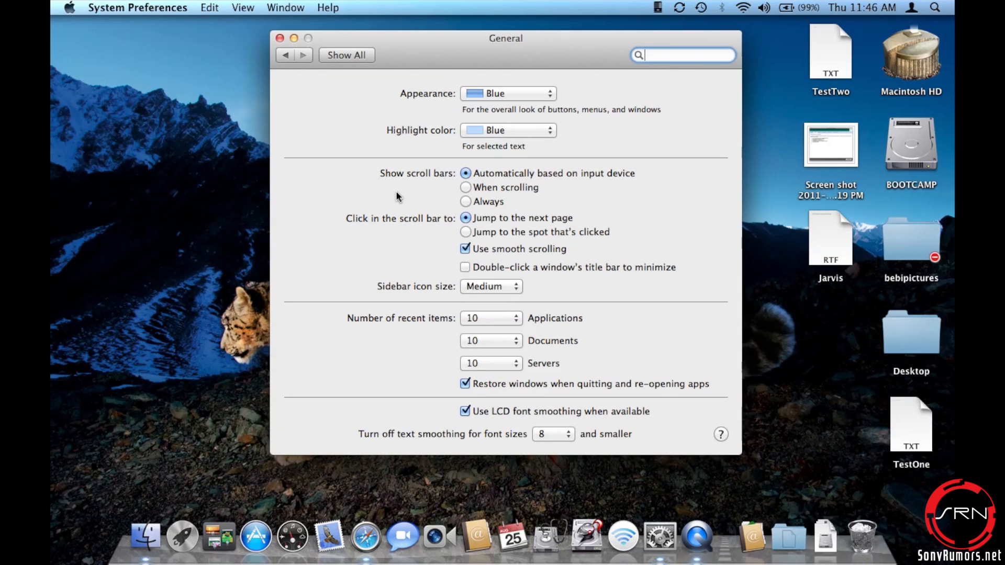
mouse_move(545, 395)
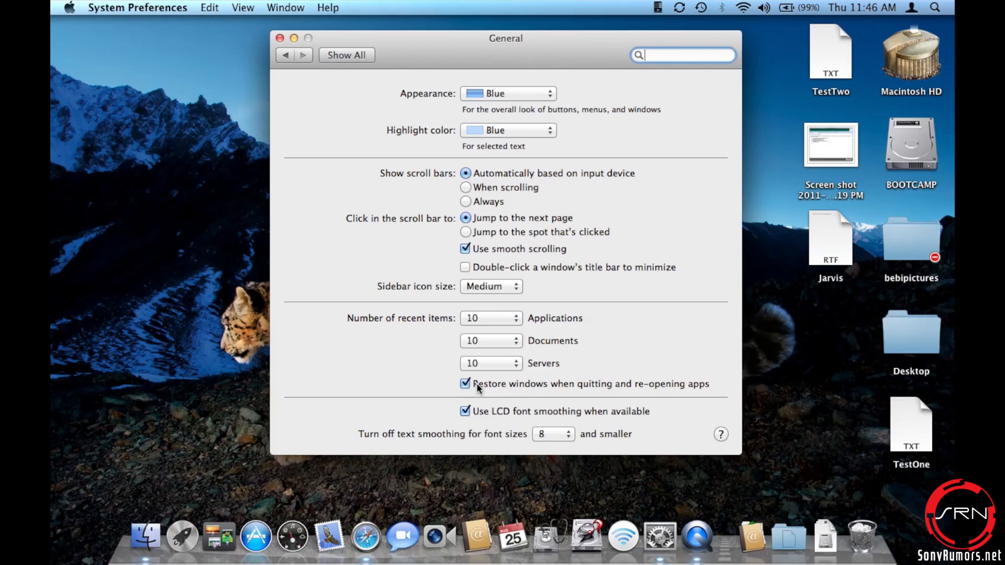
left_click(465, 383)
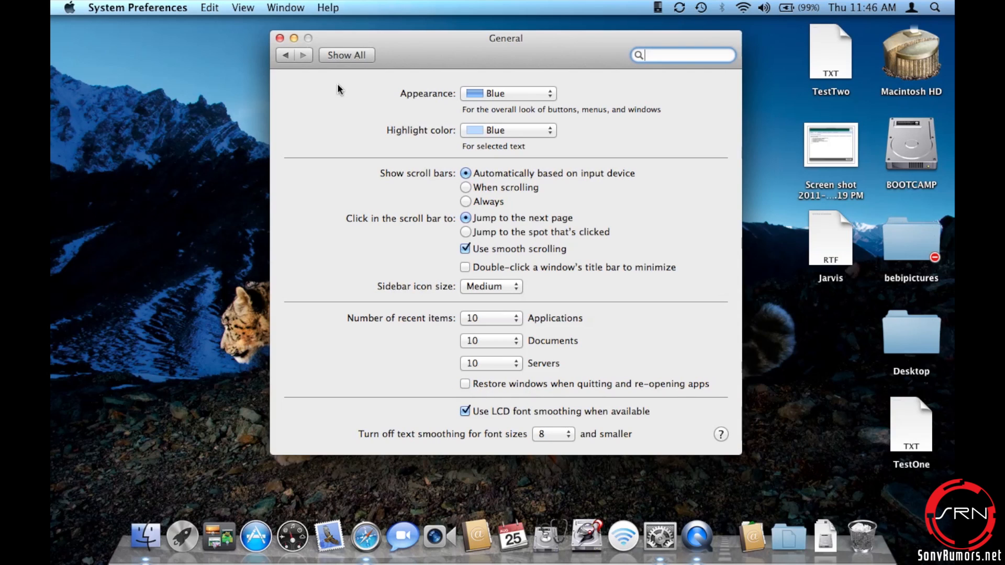
left_click(347, 55)
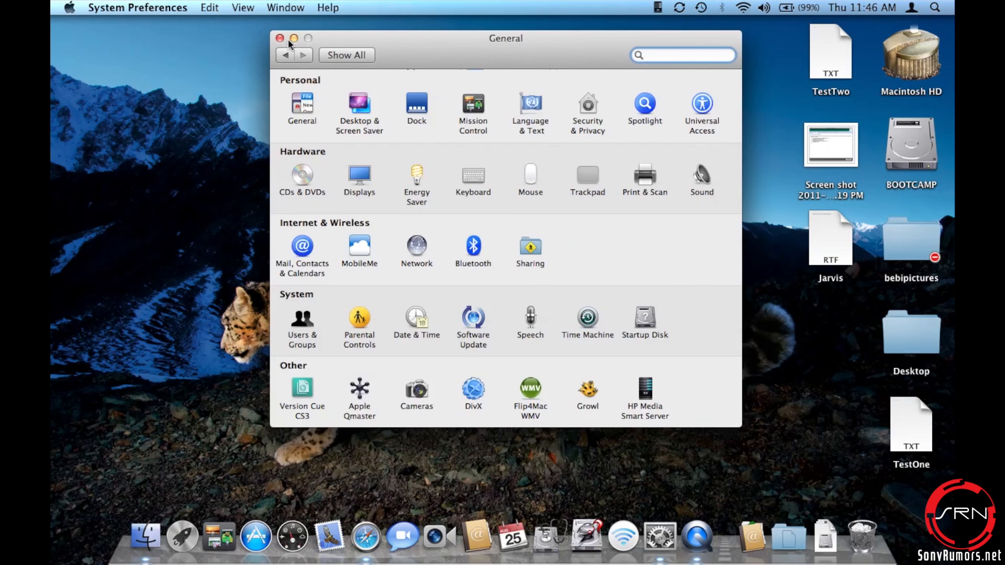
left_click(280, 38)
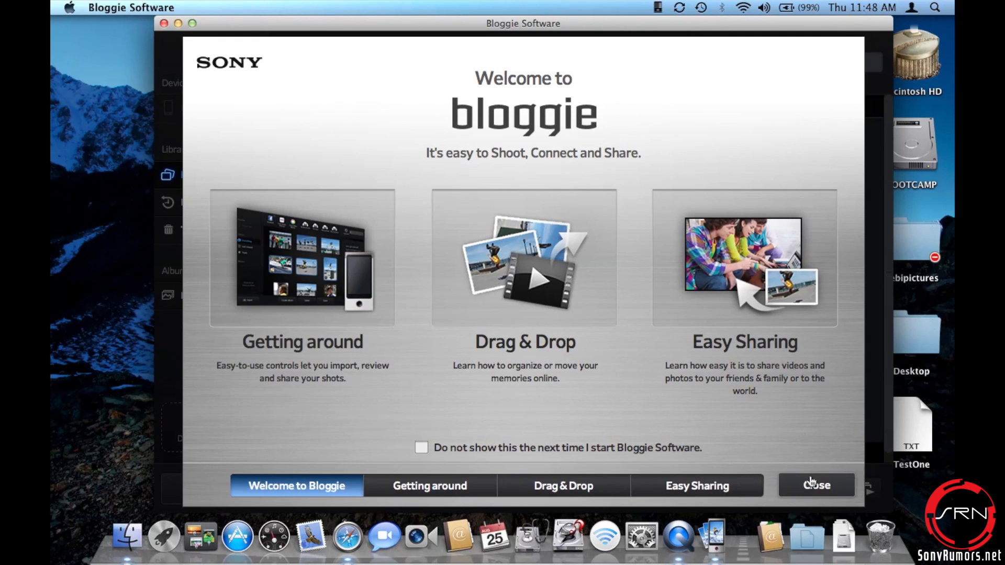
Close the 'Welcome to bloggie' tour and decline the software update download.
left_click(817, 486)
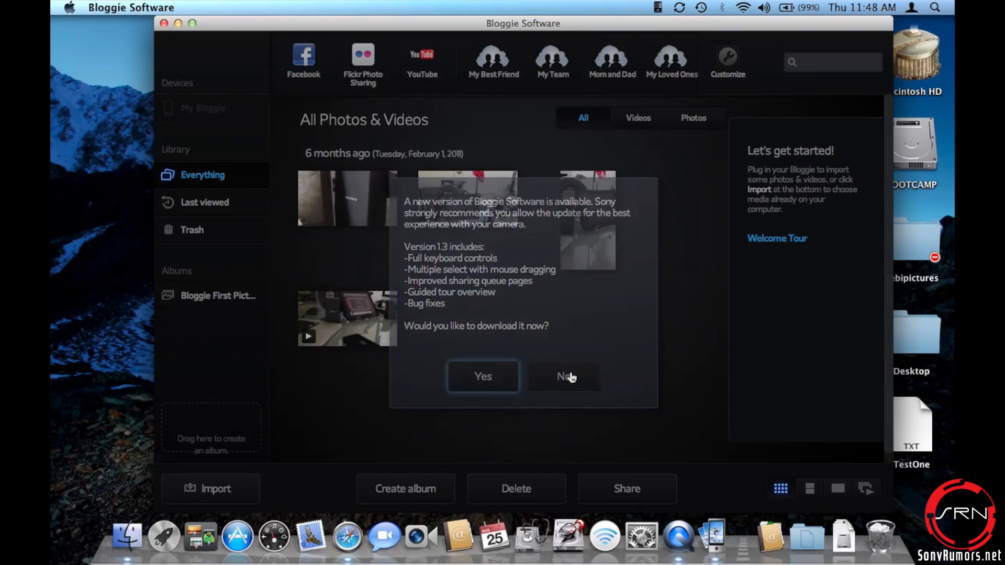
left_click(564, 376)
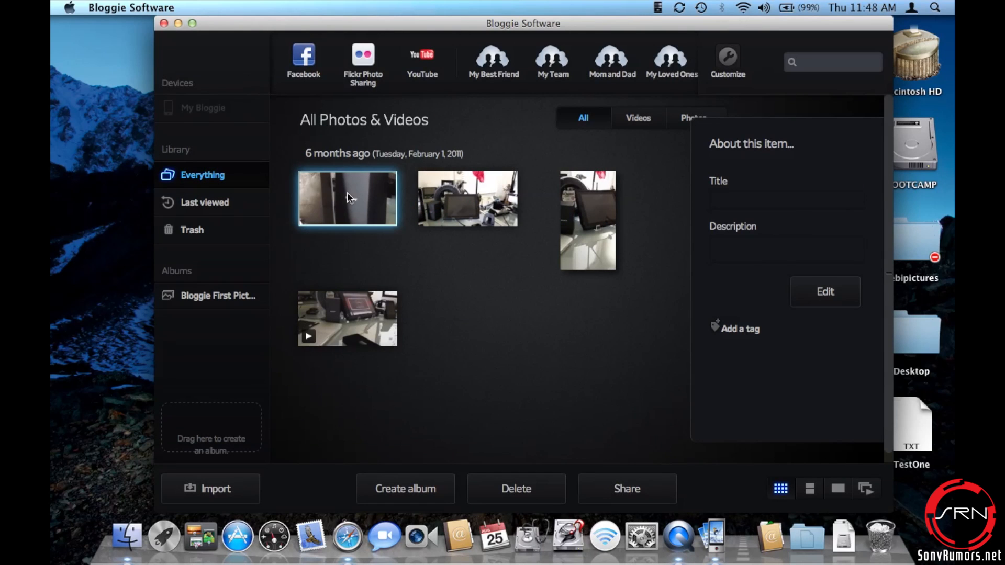
Open the first thumbnail, the SONY close-up, in single-item view, then press F3.
double_click(348, 198)
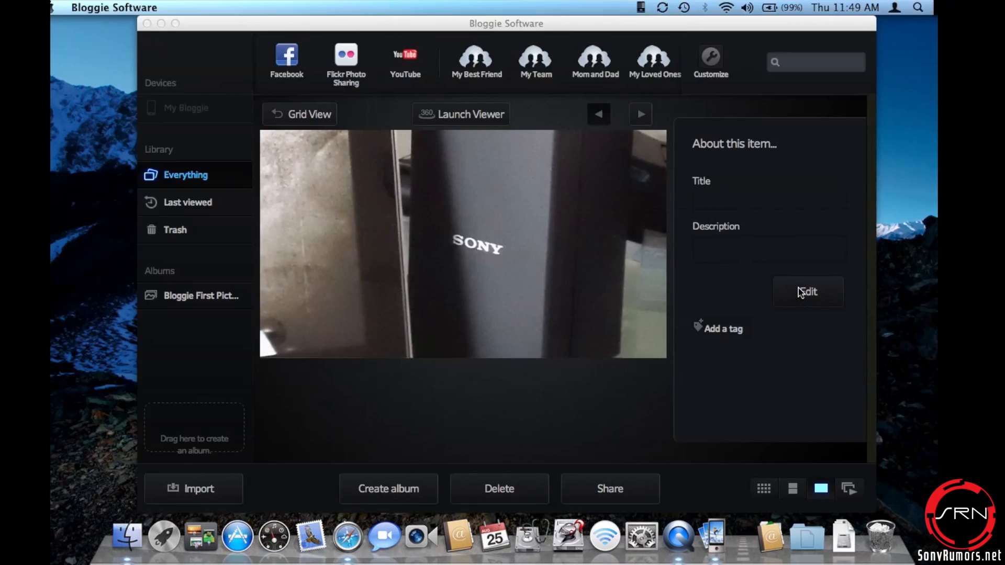
key("F3")
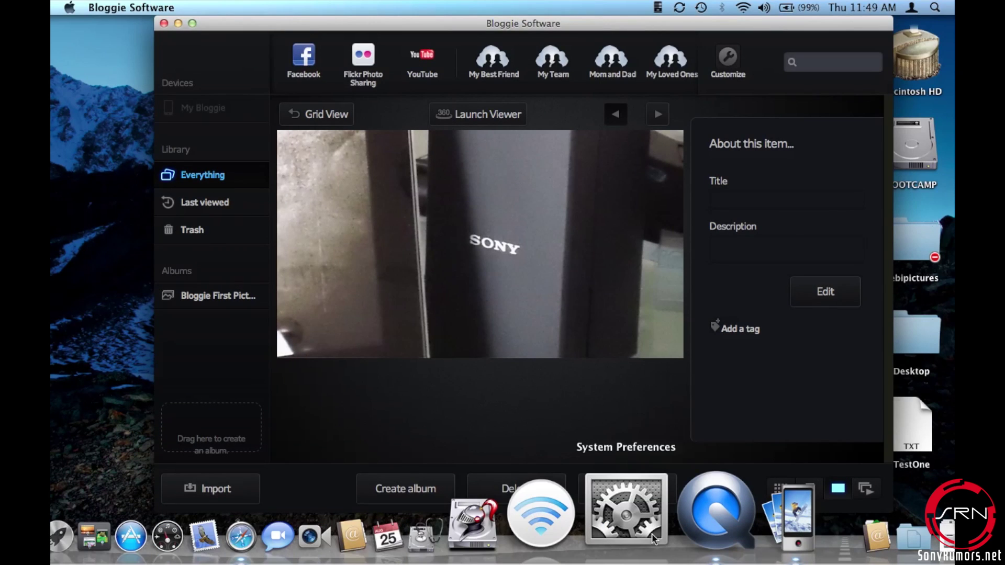
left_click(626, 516)
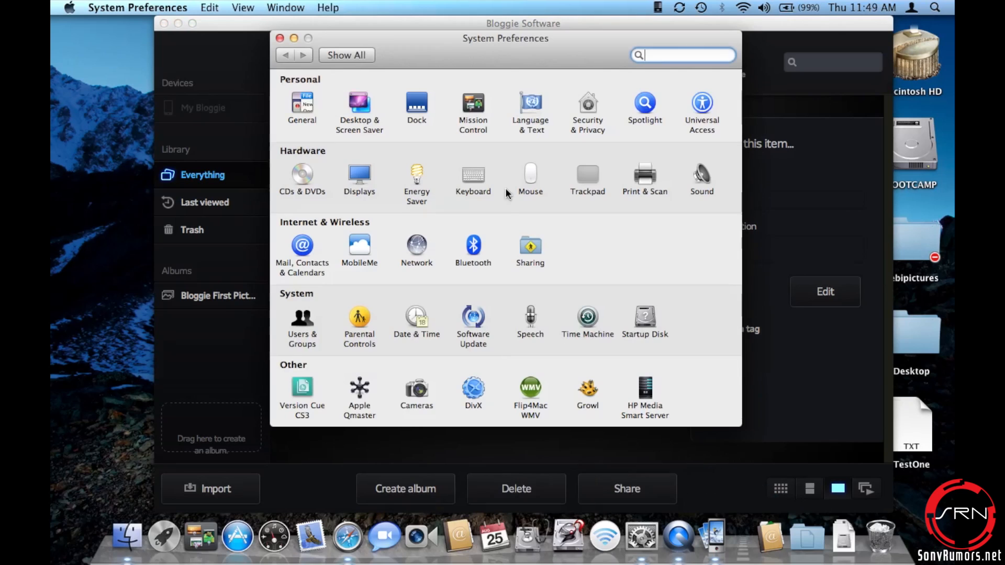
left_click(302, 101)
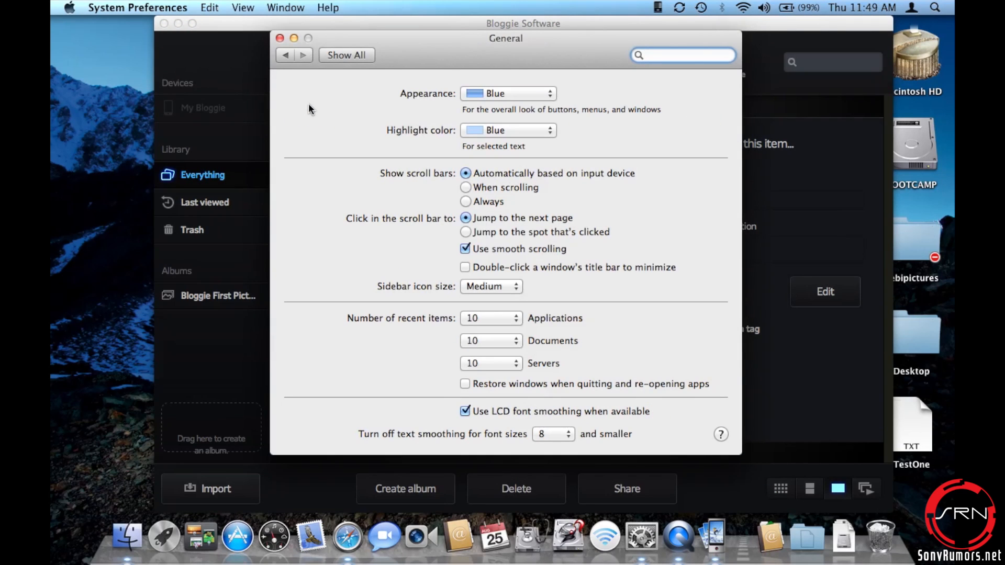
mouse_move(570, 387)
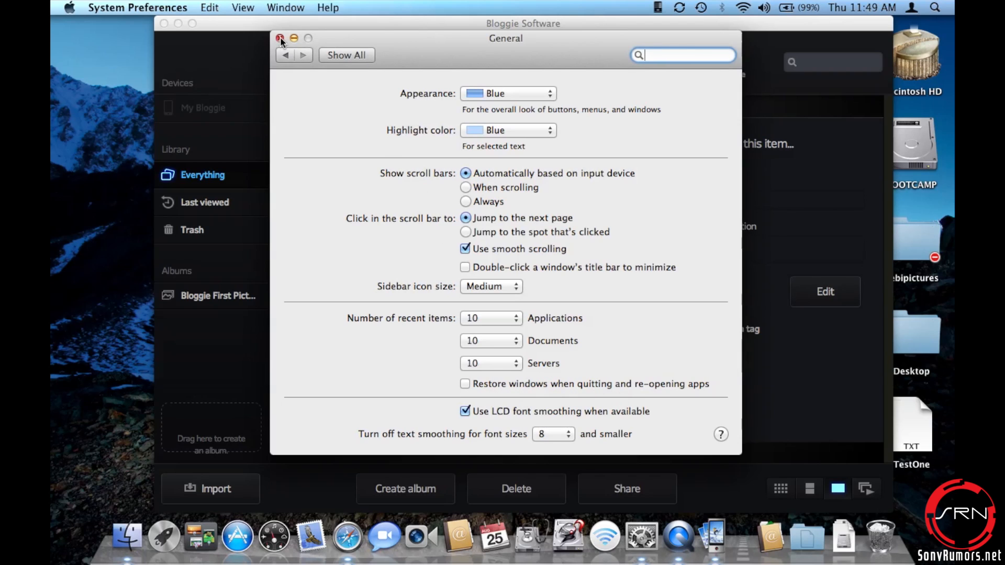
left_click(277, 37)
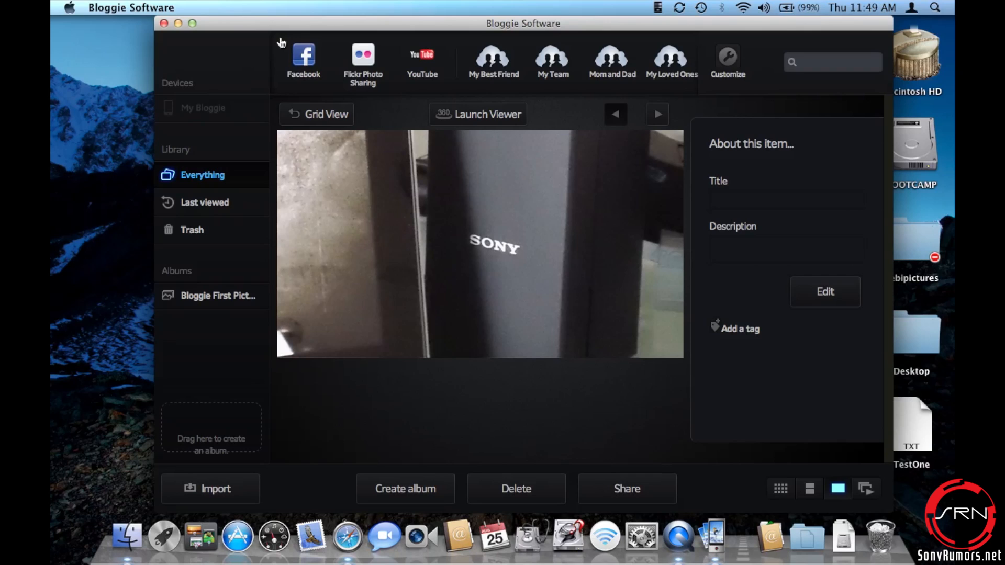
mouse_move(220, 140)
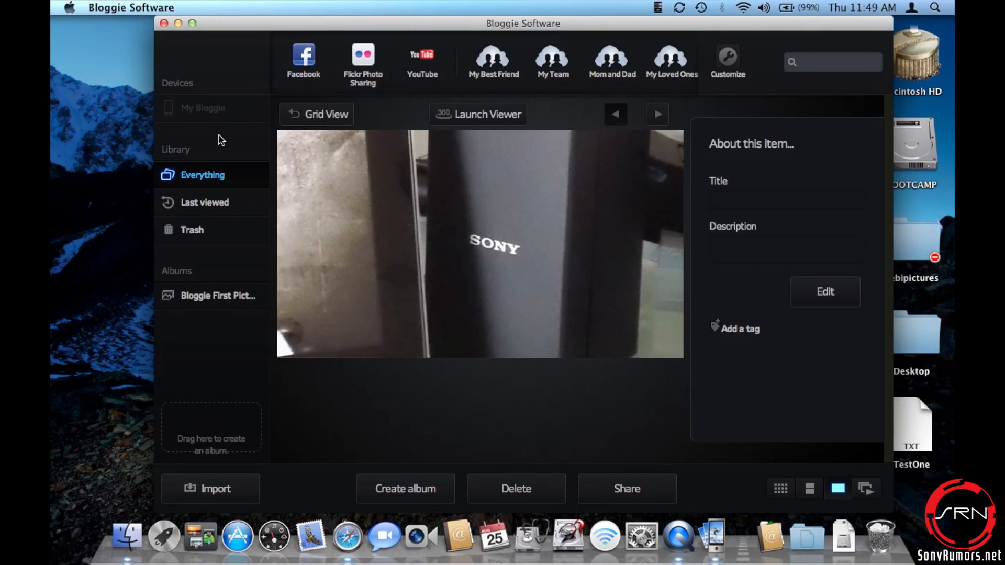